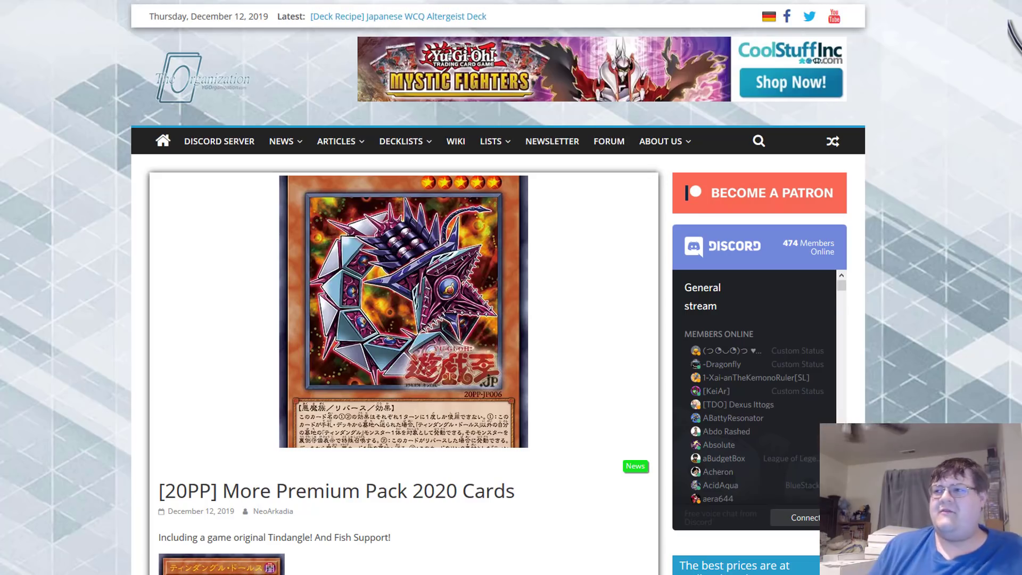
{"action": "mouse_move", "coordinate": [134, 341]}
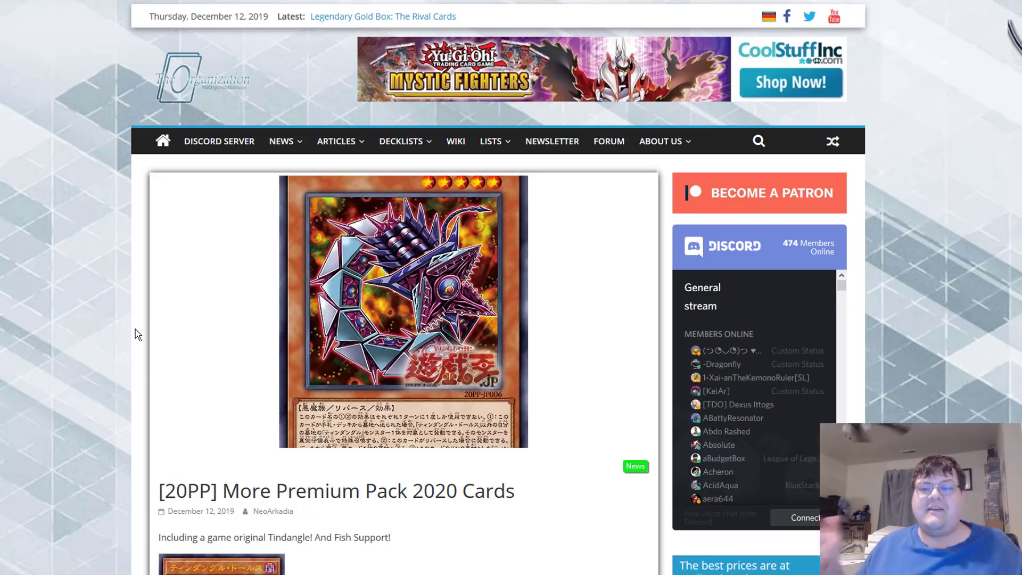
- Scroll the article down to the Tindangle Dholes card image and its full effect text
{"action": "scroll", "scroll_direction": "down", "scroll_amount": 3}
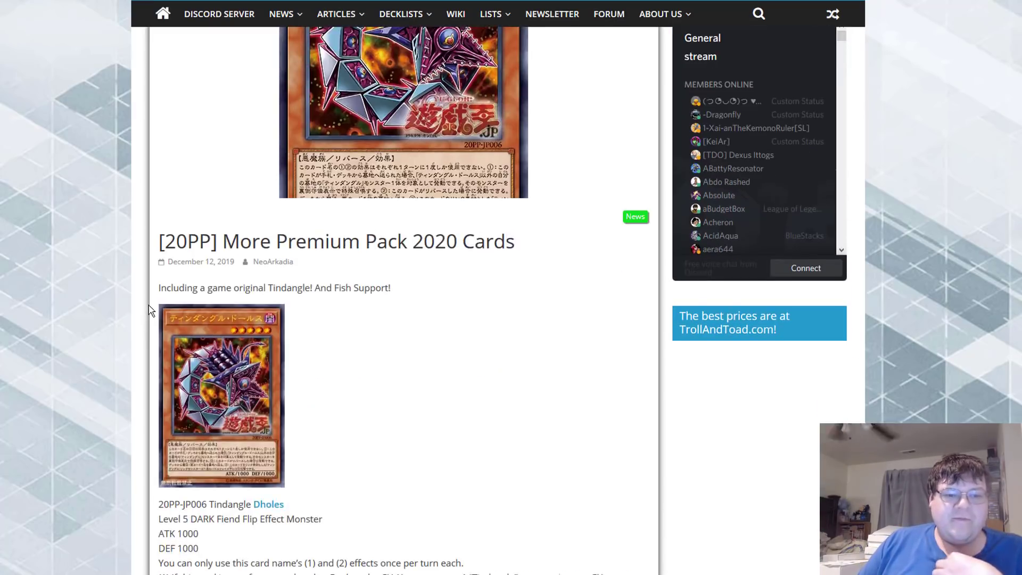
{"action": "scroll", "scroll_direction": "down", "scroll_amount": 3}
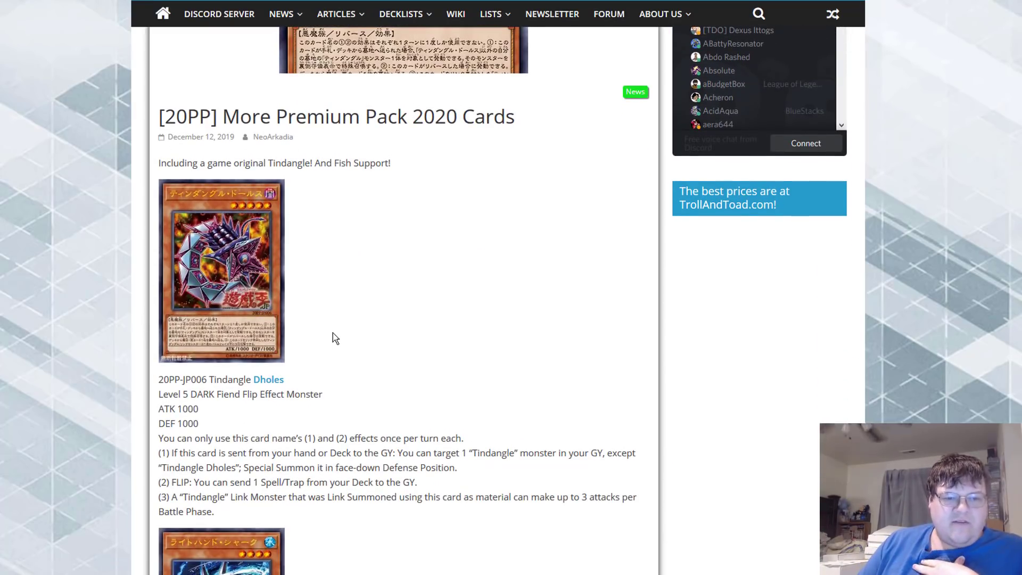
{"action": "scroll", "scroll_direction": "down", "scroll_amount": 3}
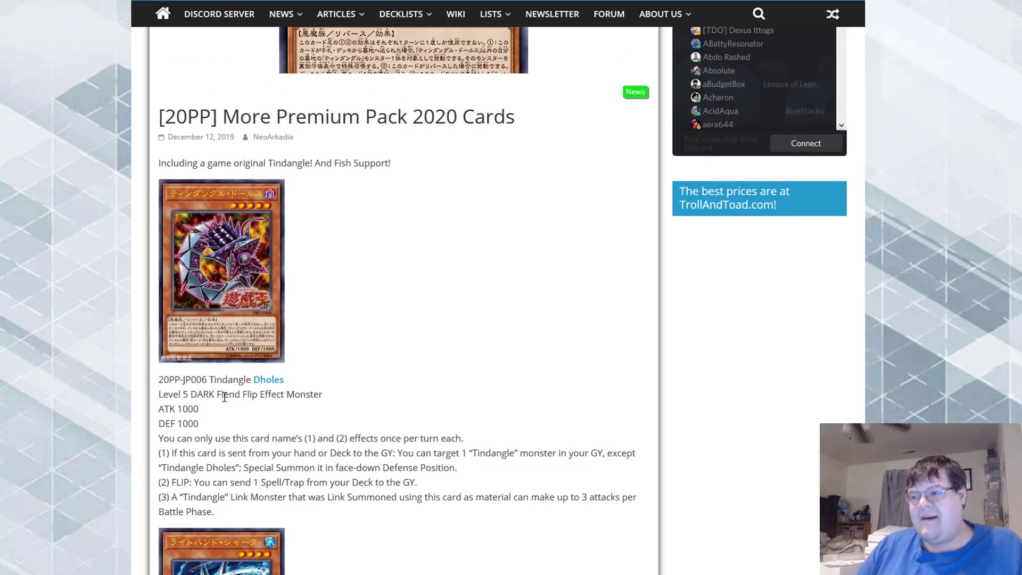
{"action": "mouse_move", "coordinate": [120, 424]}
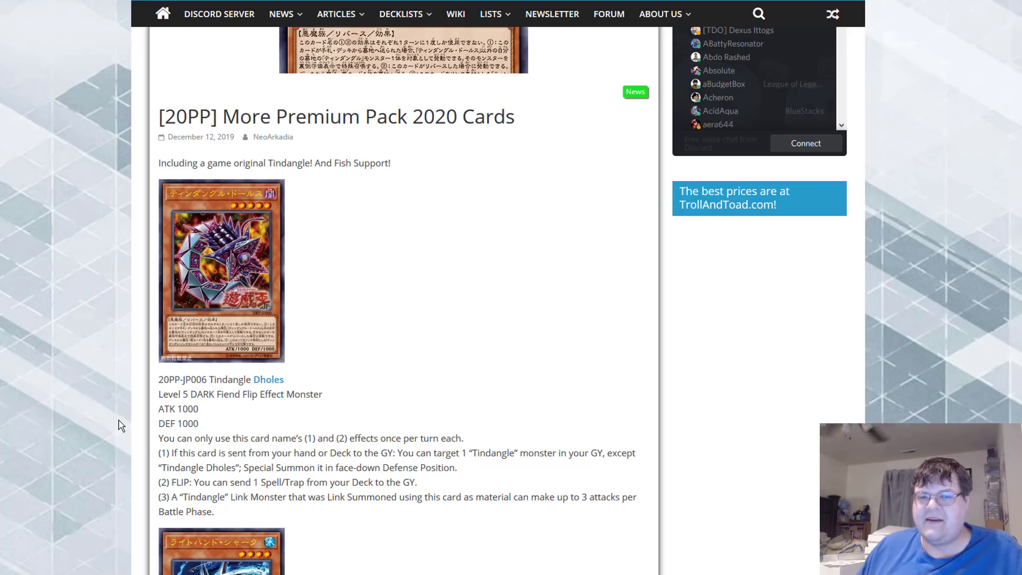
{"action": "mouse_move", "coordinate": [161, 357]}
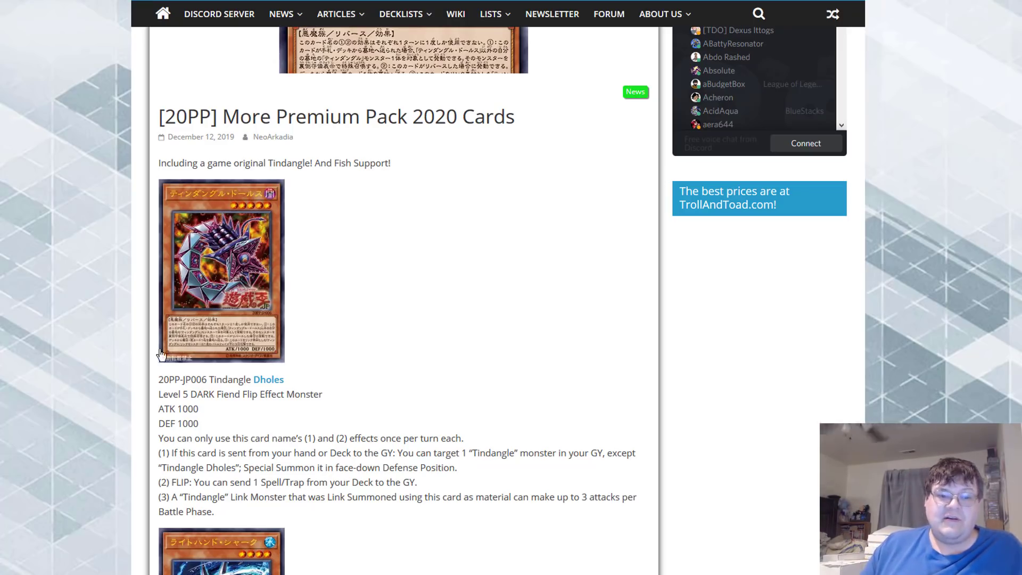
- Scroll on to the Right Hand Shark card image and its complete effect text
{"action": "scroll", "scroll_direction": "down", "scroll_amount": 3}
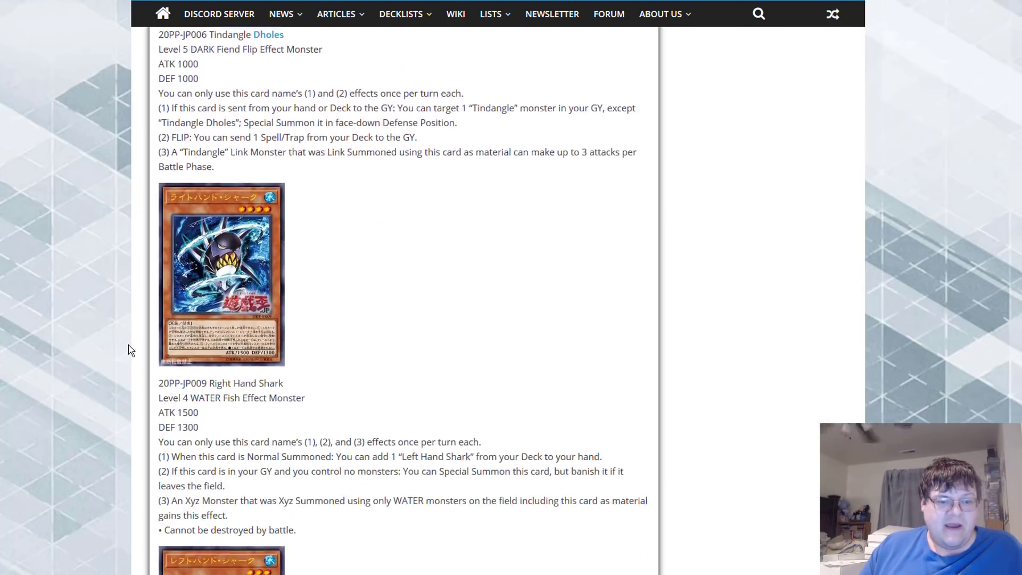
{"action": "scroll", "scroll_direction": "down", "scroll_amount": 3}
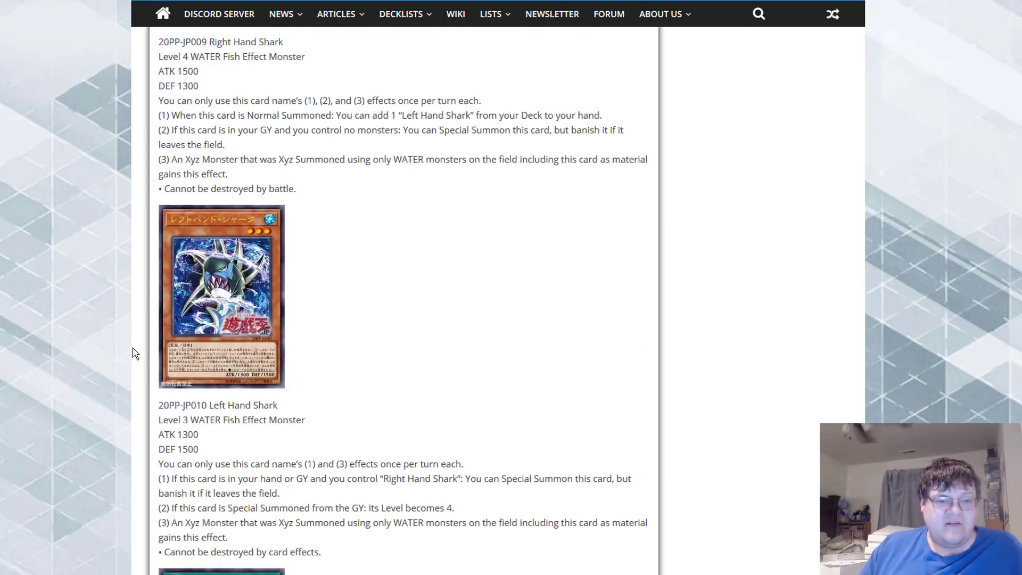
{"action": "scroll", "scroll_direction": "up", "scroll_amount": 3}
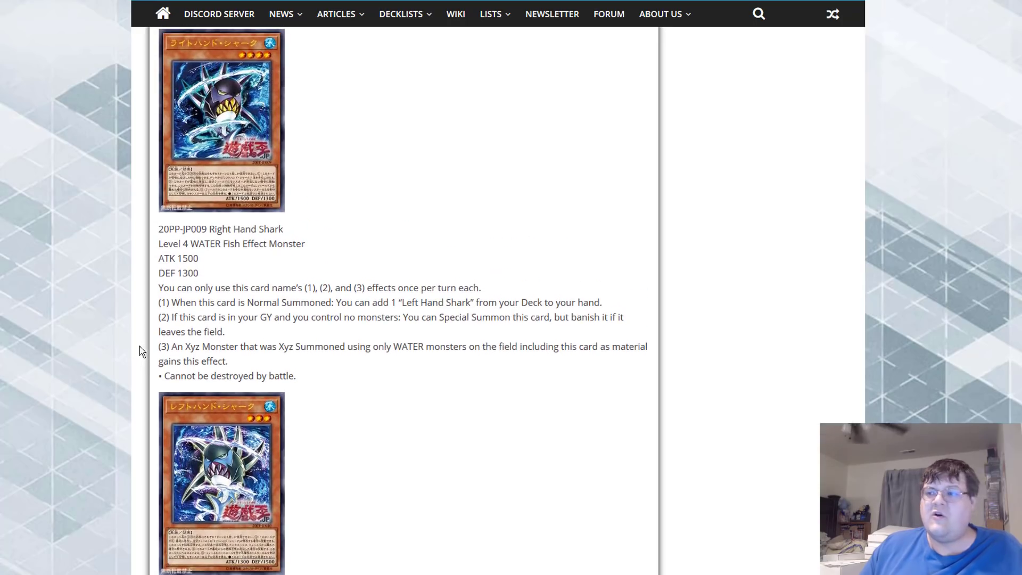
{"action": "mouse_move", "coordinate": [153, 349]}
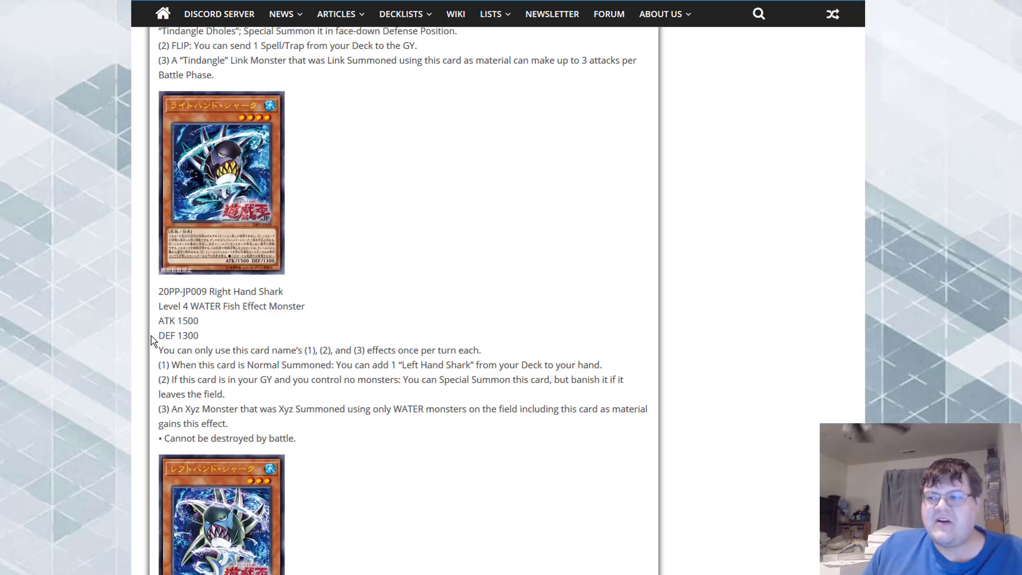
- Scroll down through Right Hand Shark's effects to Left Hand Shark's stats and text
{"action": "scroll", "scroll_direction": "down", "scroll_amount": 3}
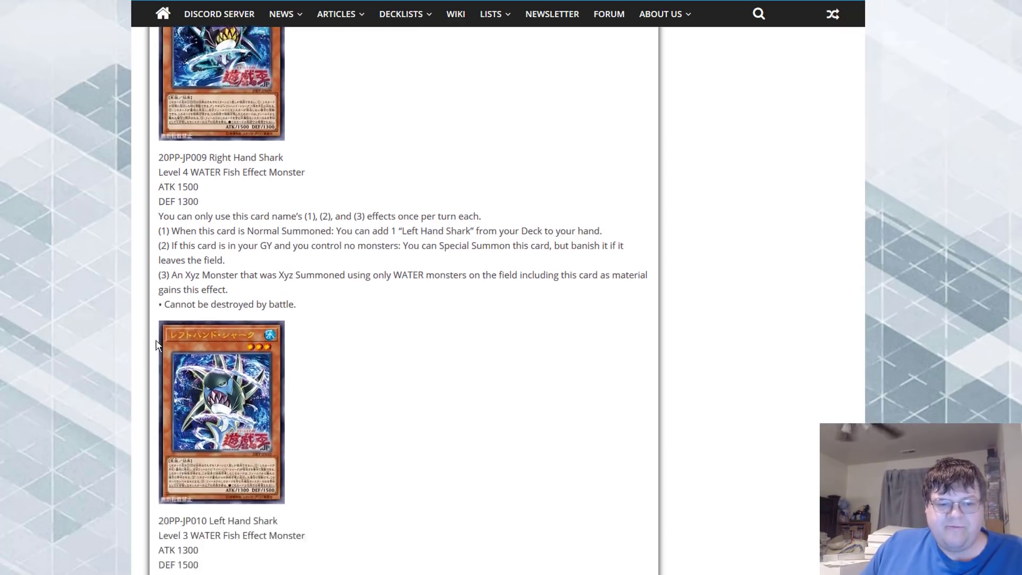
{"action": "scroll", "scroll_direction": "down", "scroll_amount": 3}
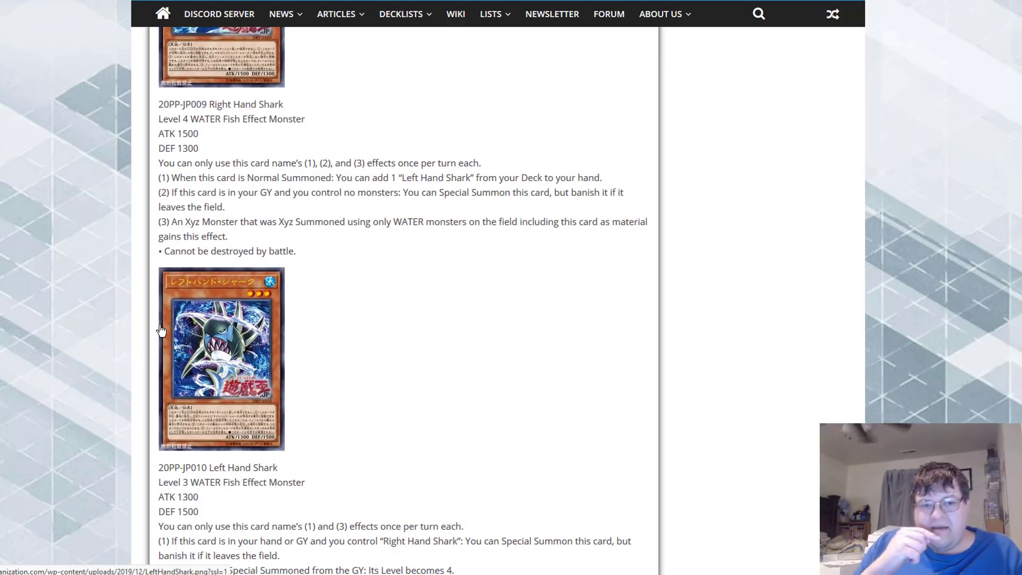
{"action": "scroll", "scroll_direction": "down", "scroll_amount": 3}
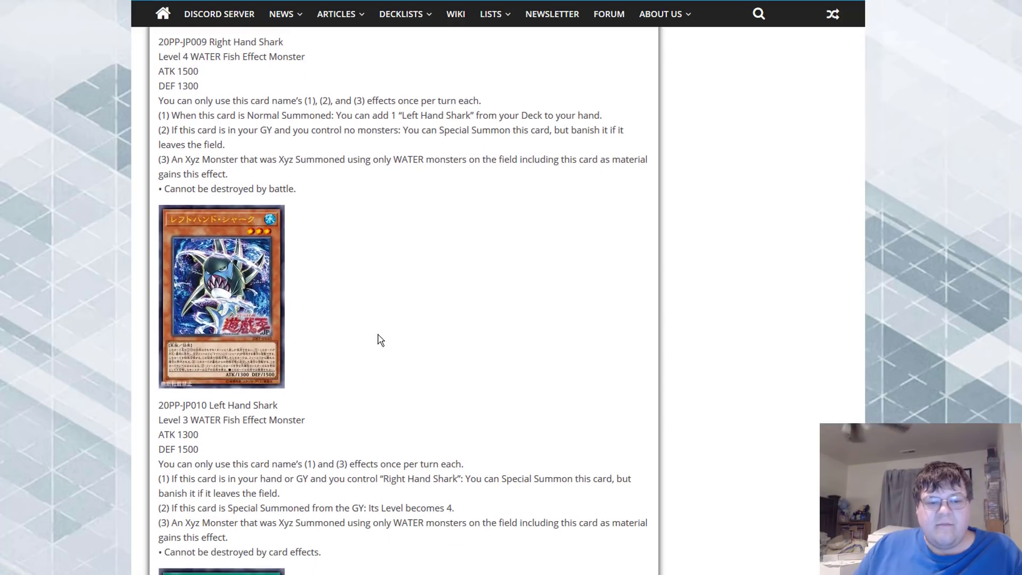
{"action": "scroll", "scroll_direction": "down", "scroll_amount": 3}
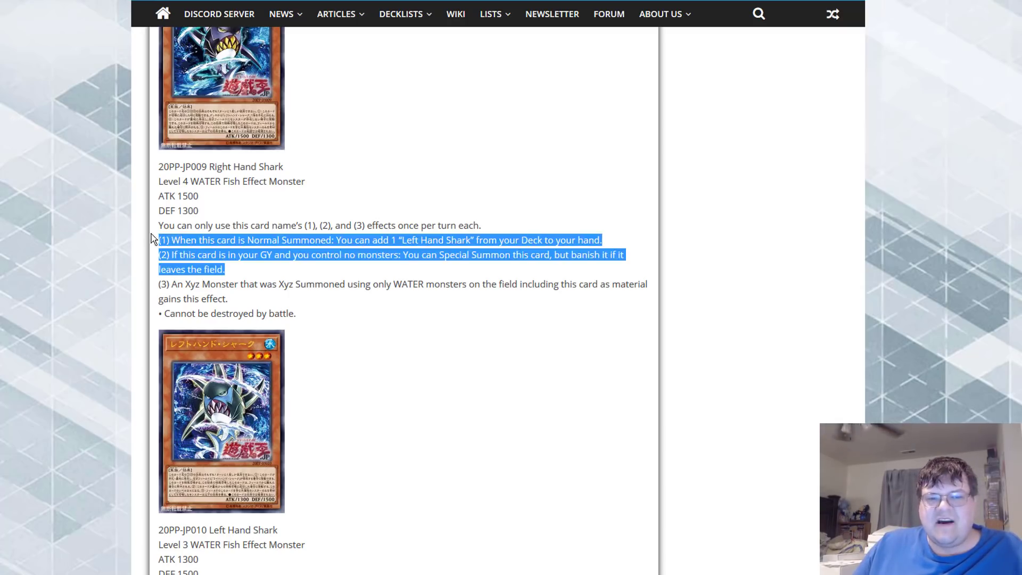
- Clear the highlight from Right Hand Shark's effect text so it reads normally
{"action": "left_click", "coordinate": [247, 298]}
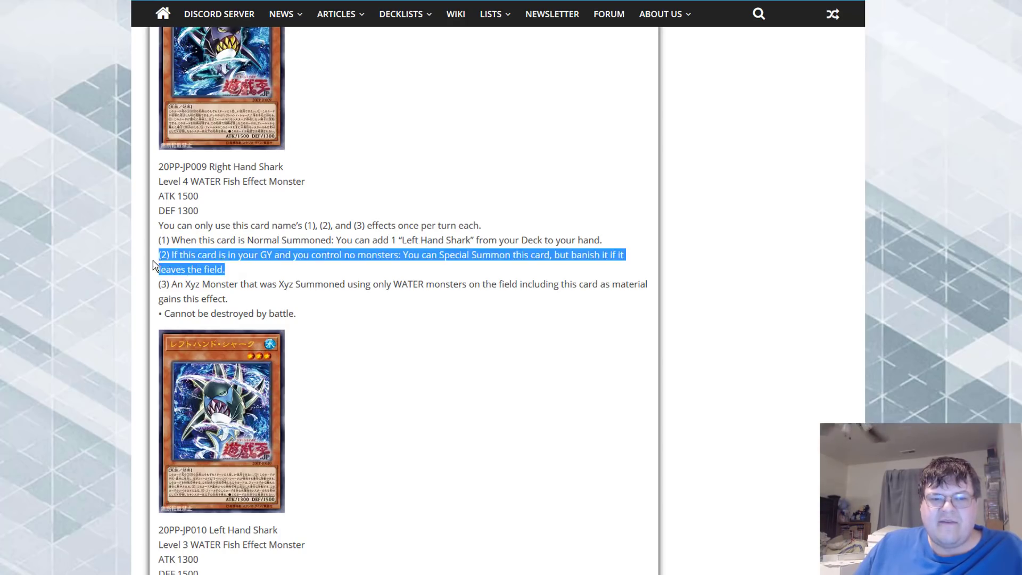
{"action": "left_click", "coordinate": [276, 276]}
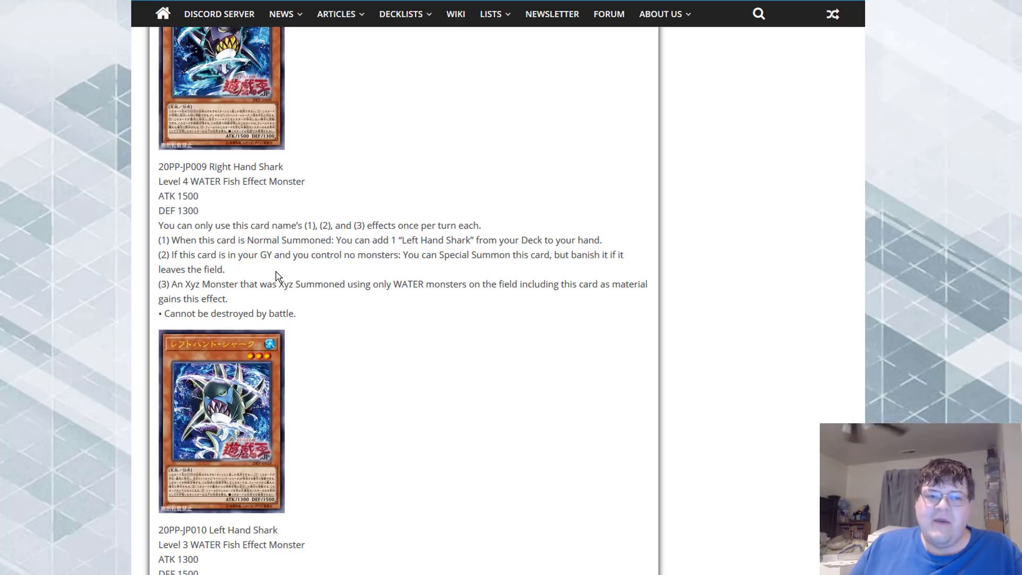
{"action": "mouse_move", "coordinate": [385, 309]}
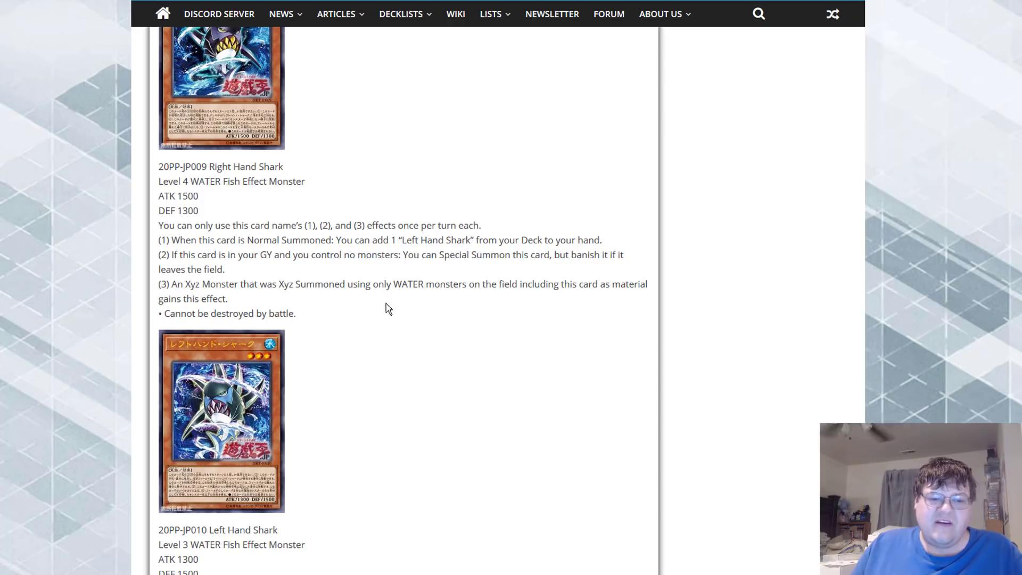
- Scroll to Right Hand Shark's full effect text with Left Hand Shark's image below
{"action": "scroll", "scroll_direction": "down", "scroll_amount": 3}
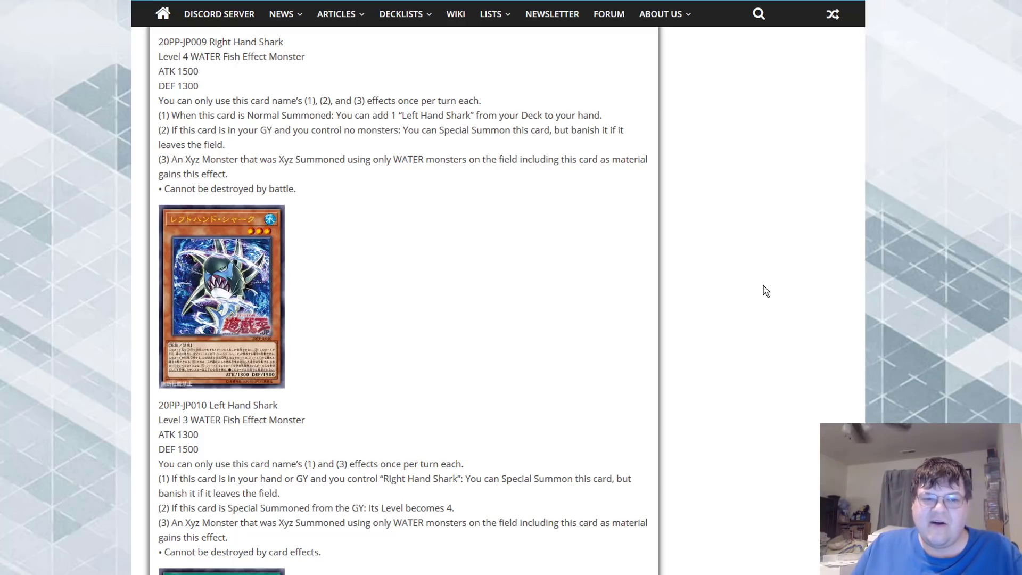
{"action": "scroll", "scroll_direction": "up", "scroll_amount": 3}
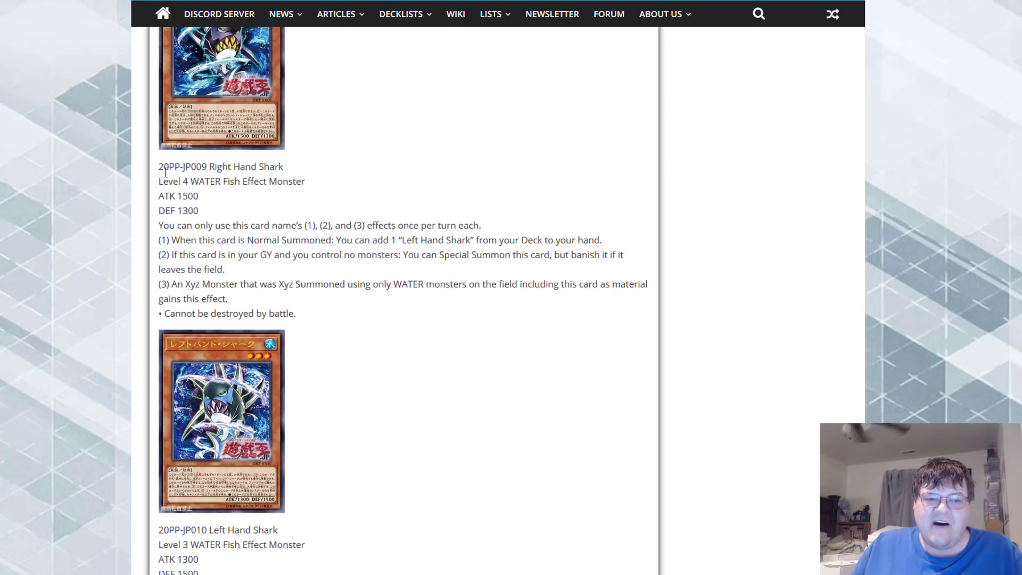
{"action": "scroll", "scroll_direction": "down", "scroll_amount": 3}
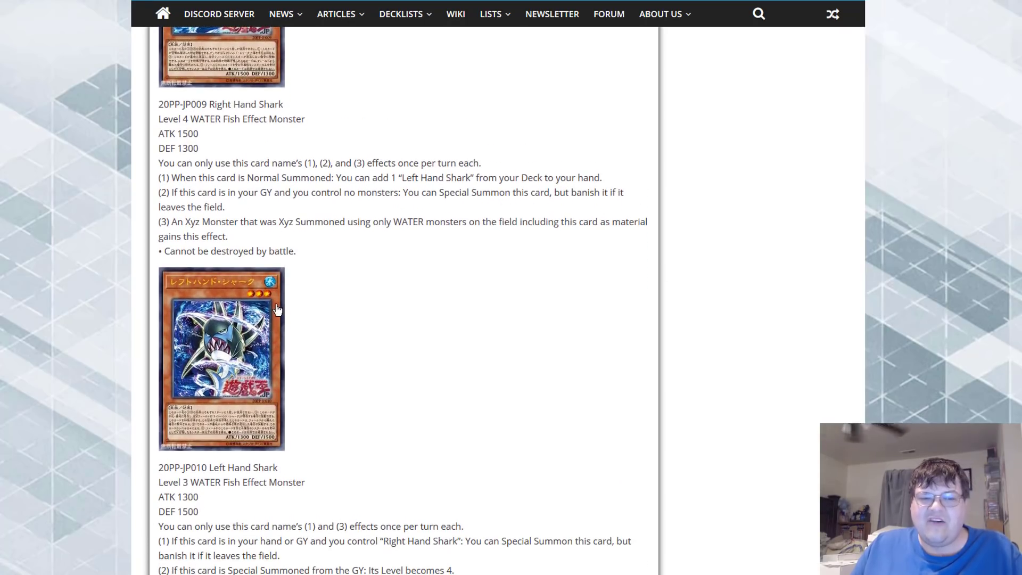
{"action": "mouse_move", "coordinate": [274, 311]}
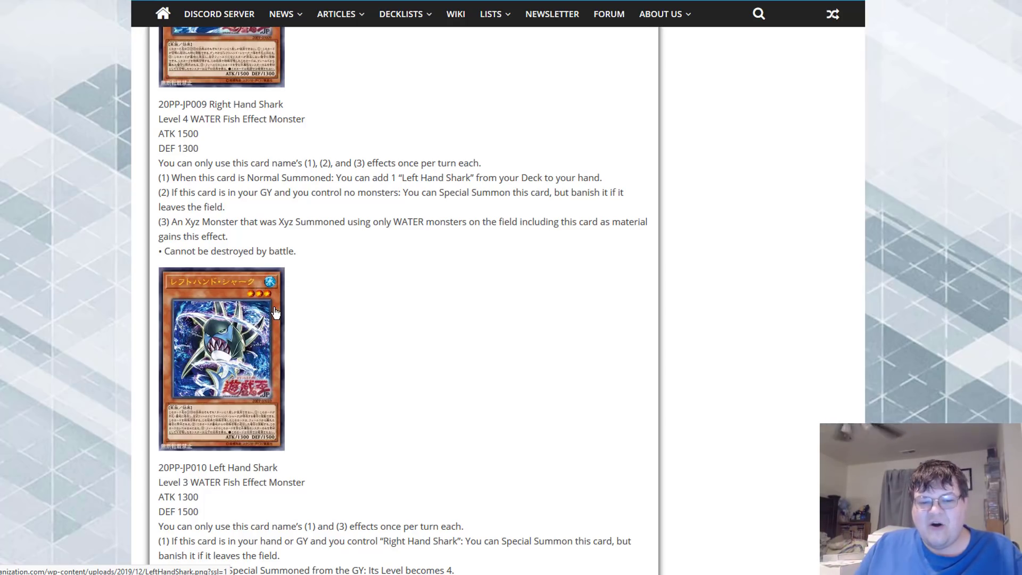
{"action": "scroll", "scroll_direction": "down", "scroll_amount": 3}
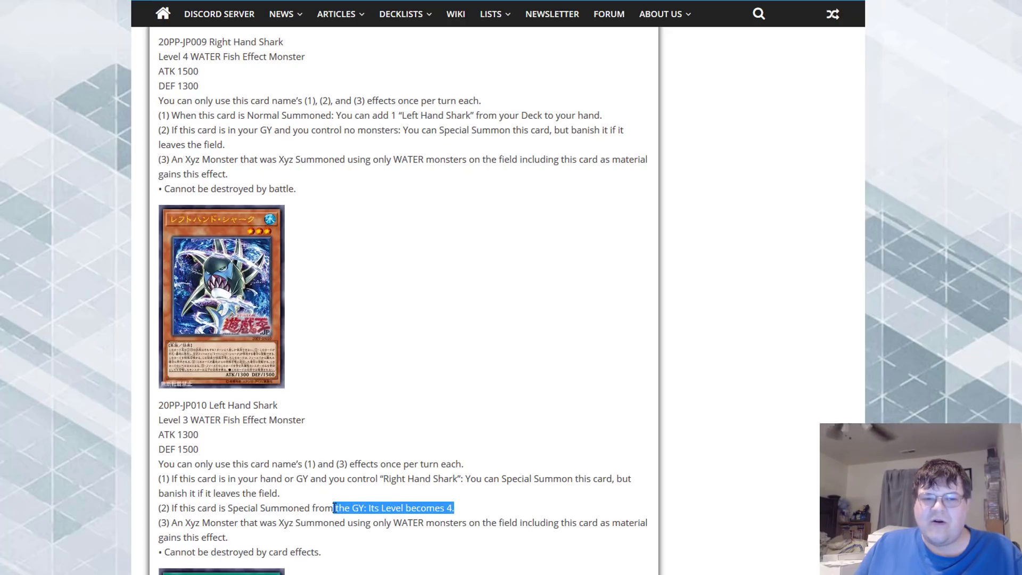
{"action": "mouse_move", "coordinate": [384, 429]}
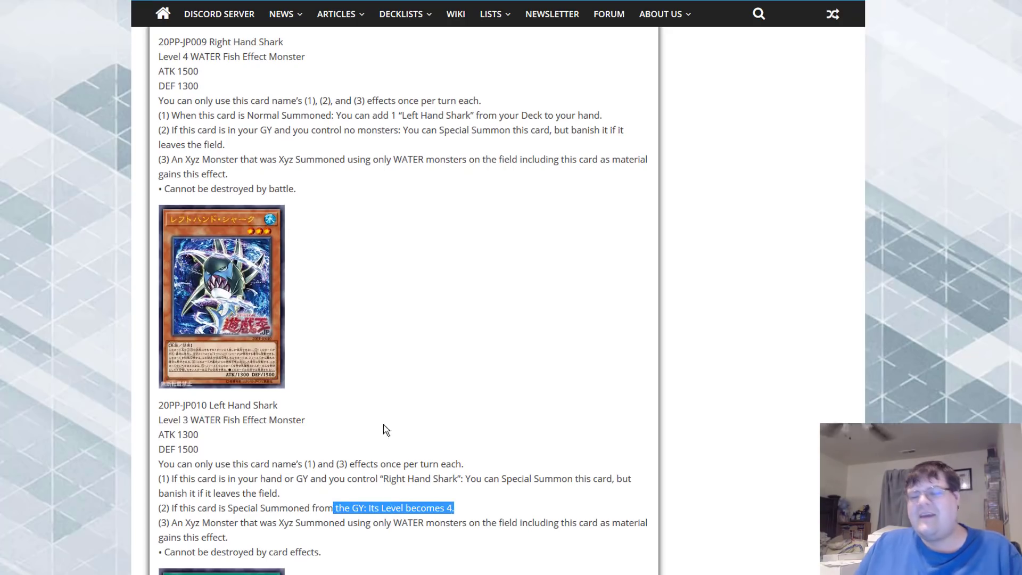
{"action": "mouse_move", "coordinate": [314, 350]}
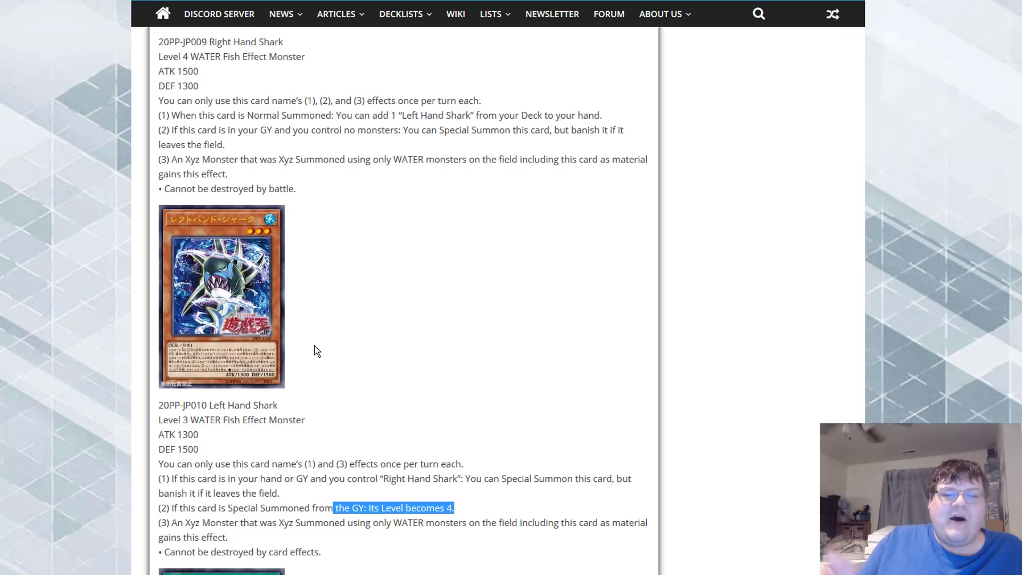
{"action": "scroll", "scroll_direction": "up", "scroll_amount": 3}
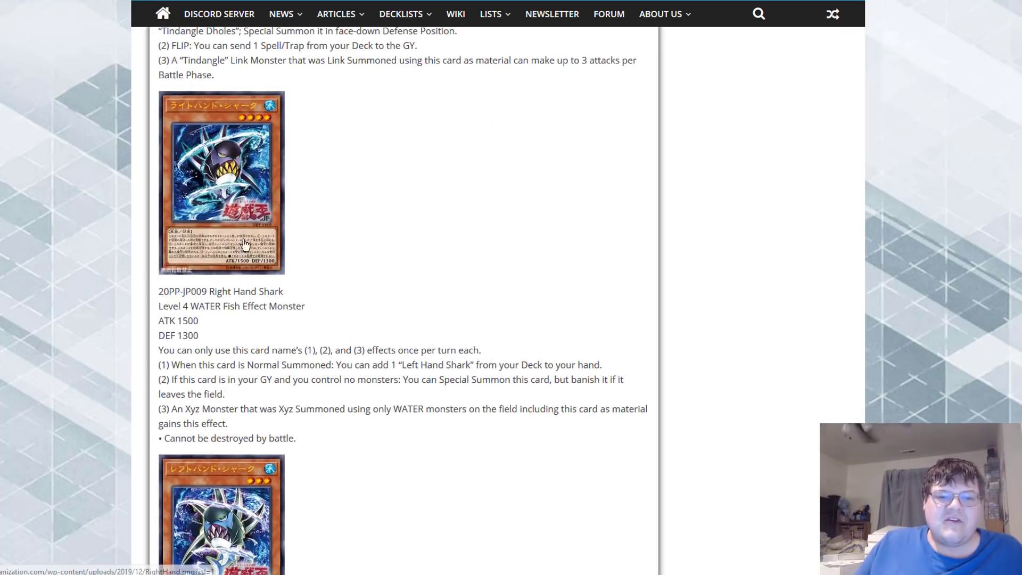
{"action": "scroll", "scroll_direction": "down", "scroll_amount": 3}
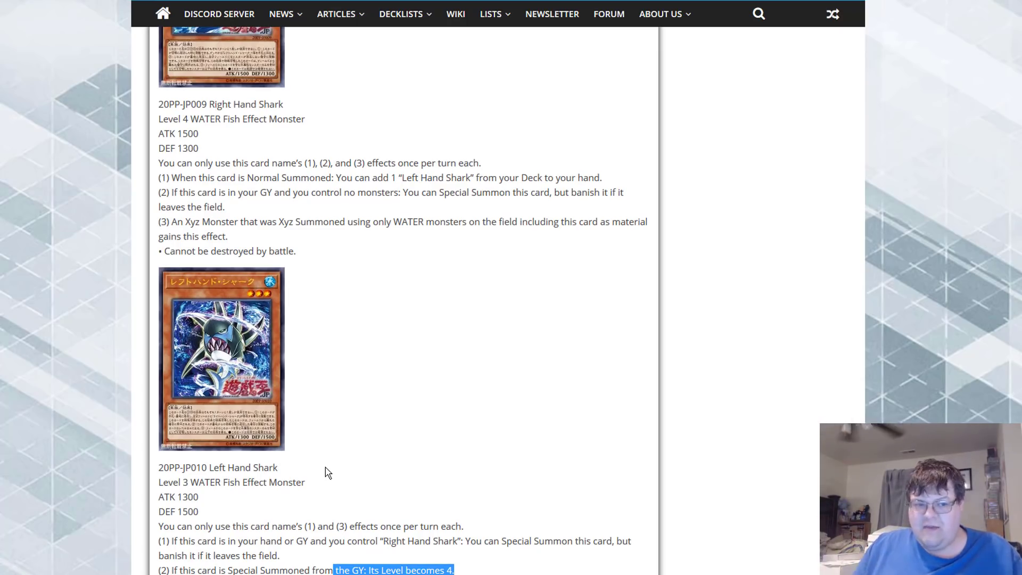
{"action": "mouse_move", "coordinate": [255, 150]}
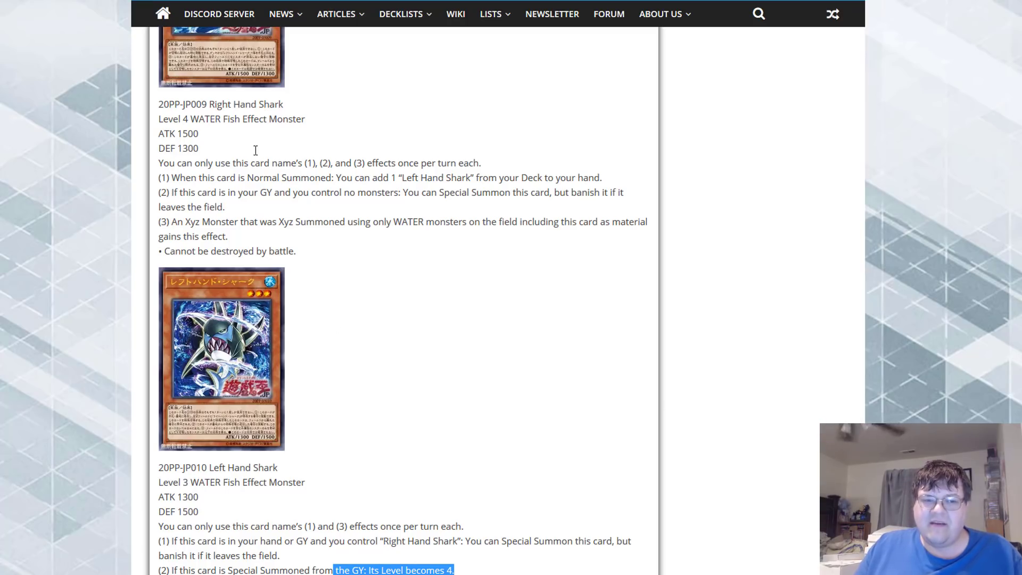
- Highlight Right Hand Shark's second effect text, then deselect it
{"action": "left_click_drag", "start_coordinate": [169, 193], "coordinate": [227, 206]}
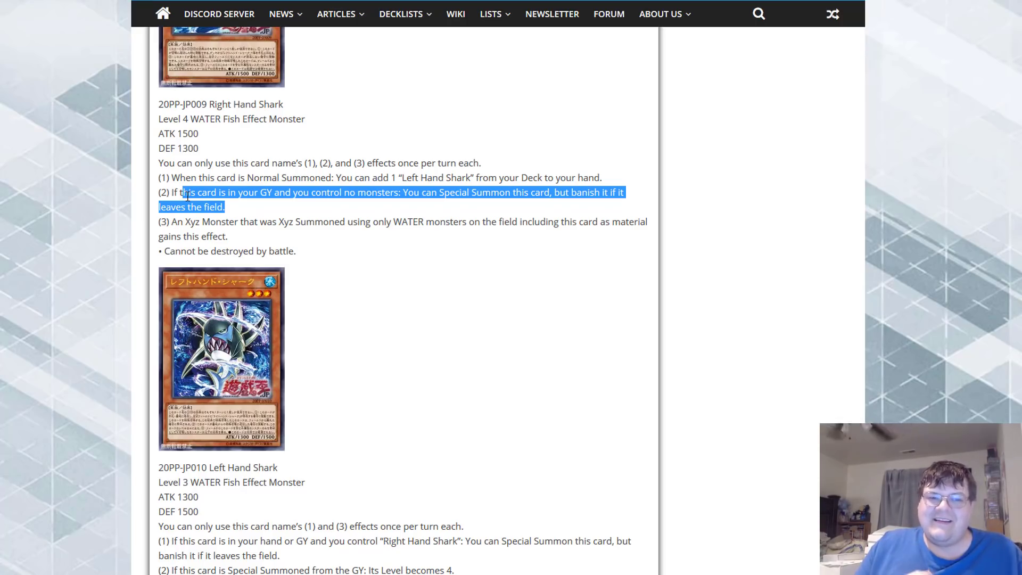
{"action": "left_click", "coordinate": [329, 253]}
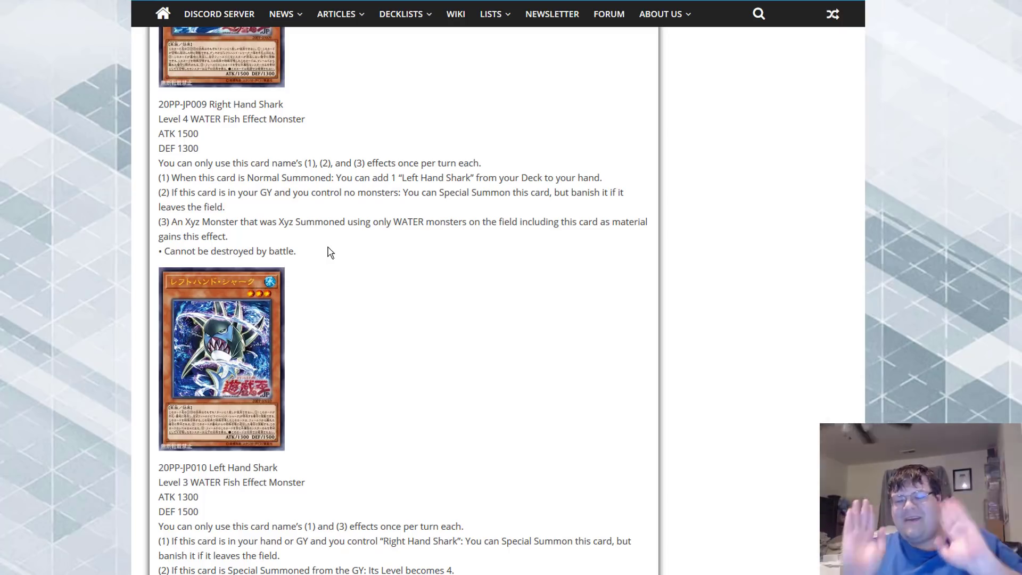
{"action": "mouse_move", "coordinate": [344, 242]}
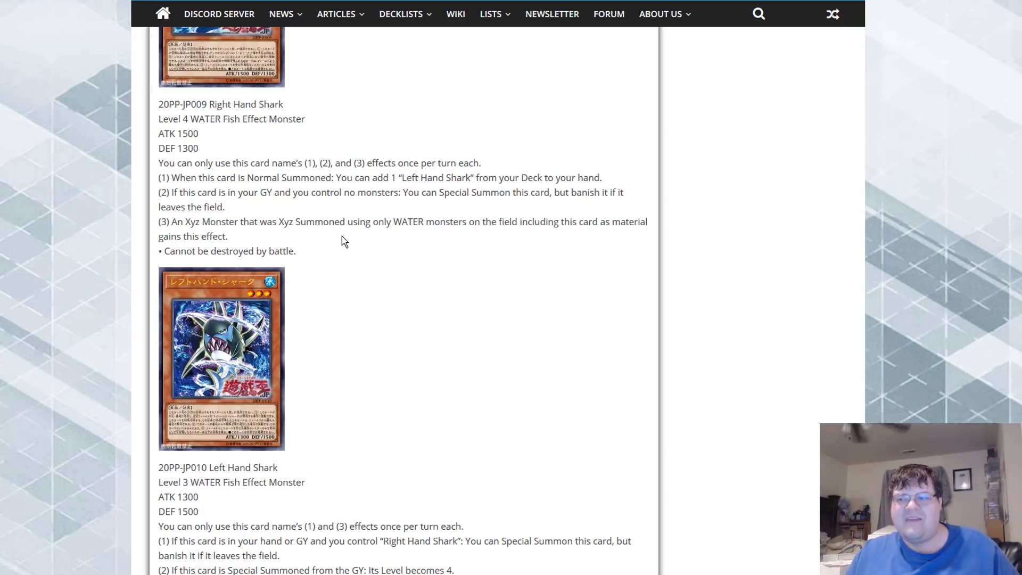
- Scroll past Left Hand Shark's effects to the Pendulum Xyz card and its Normal Spell text
{"action": "scroll", "scroll_direction": "down", "scroll_amount": 3}
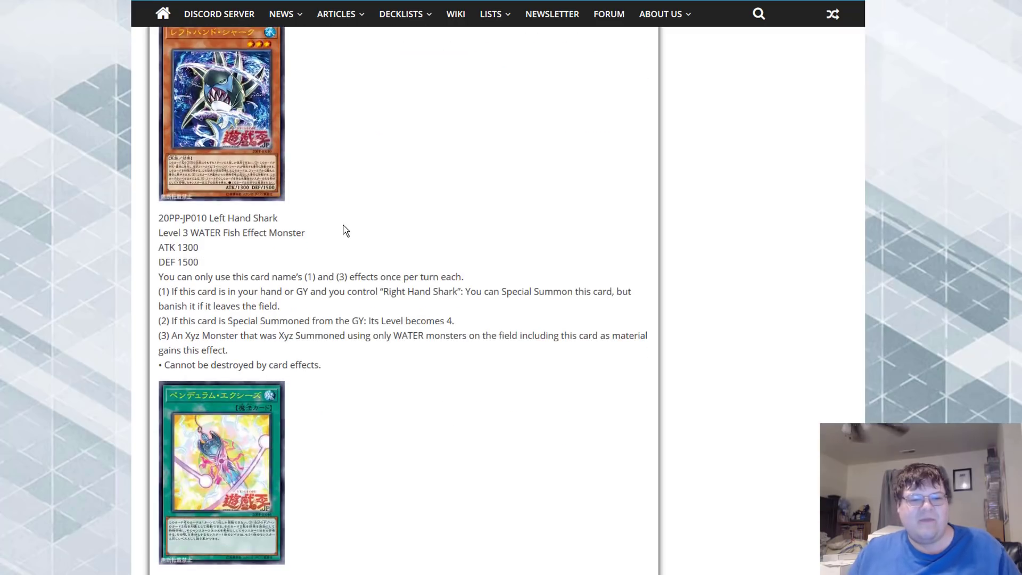
{"action": "scroll", "scroll_direction": "down", "scroll_amount": 3}
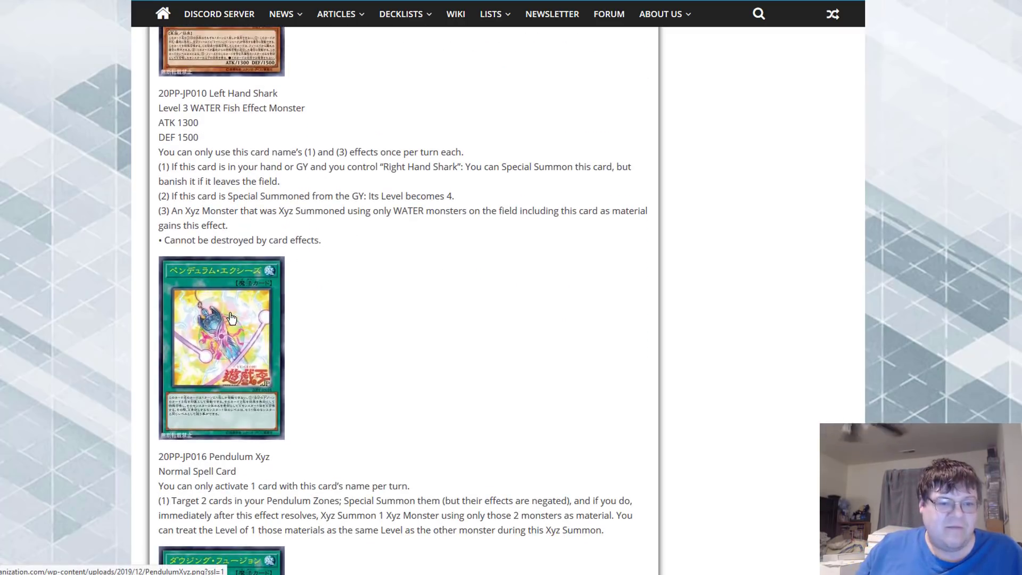
{"action": "left_click", "coordinate": [220, 348]}
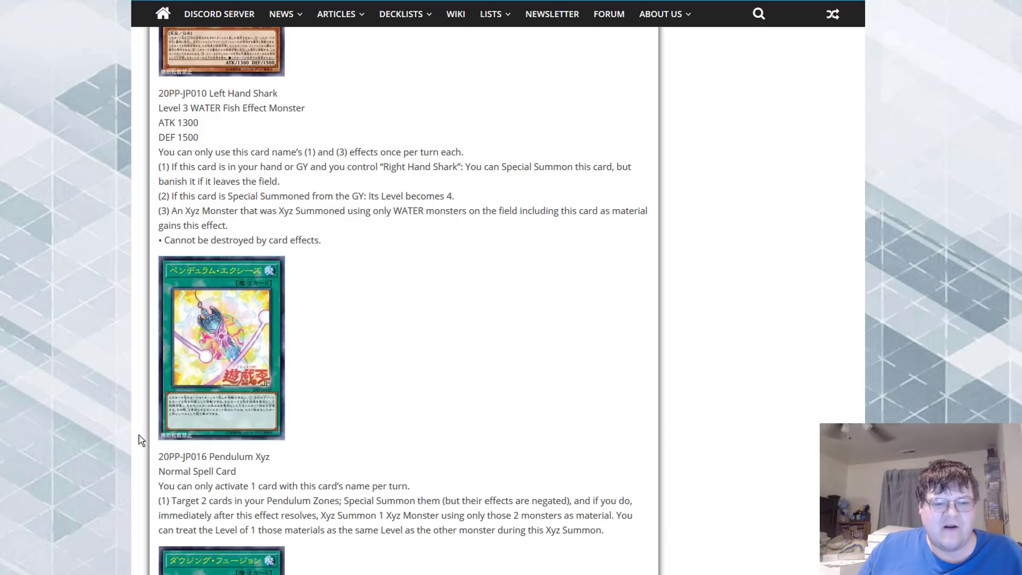
{"action": "mouse_move", "coordinate": [113, 432]}
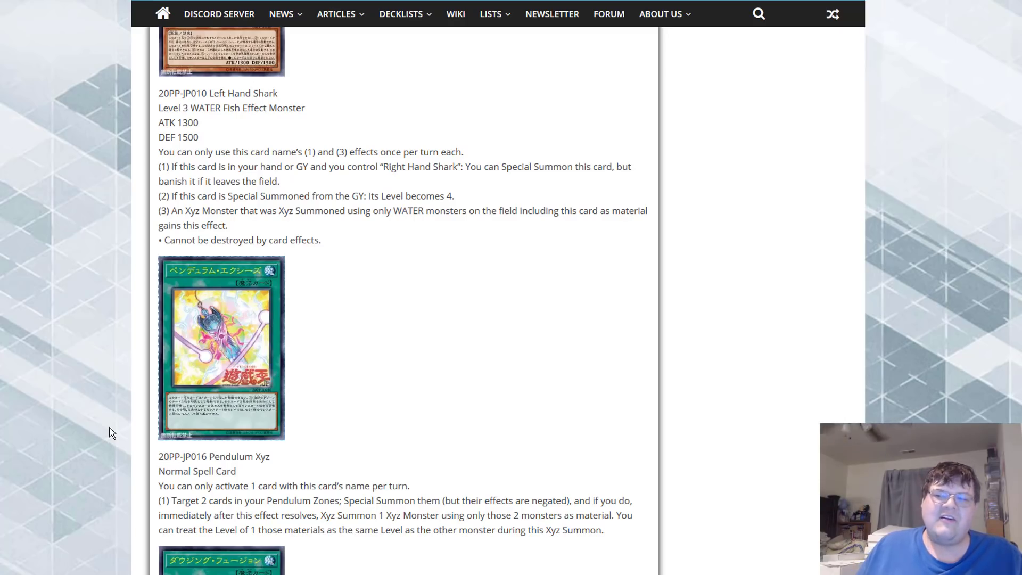
- Scroll down to the Dowsing Fusion card image and its Normal Spell effect text
{"action": "scroll", "scroll_direction": "down", "scroll_amount": 3}
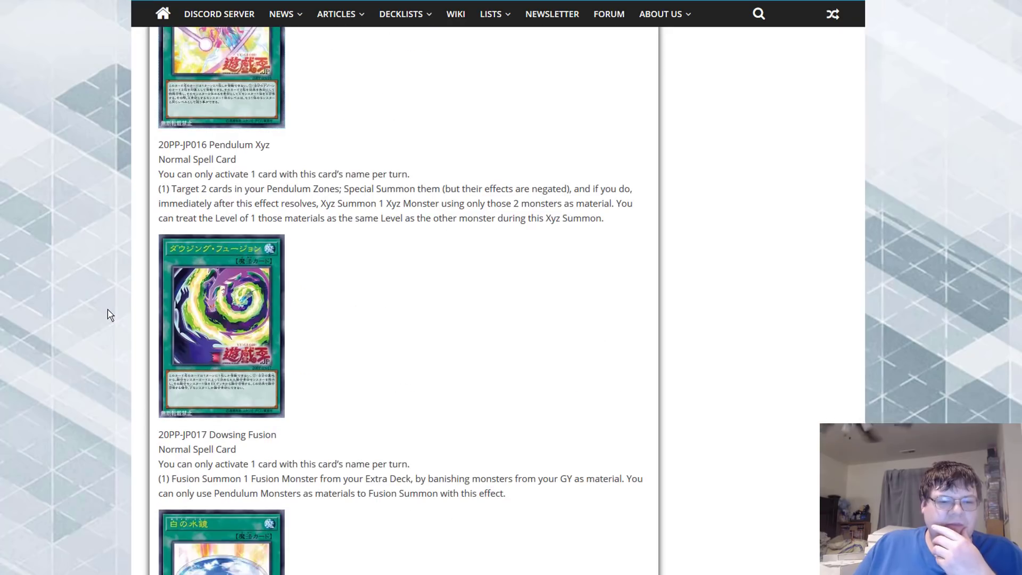
{"action": "mouse_move", "coordinate": [221, 325]}
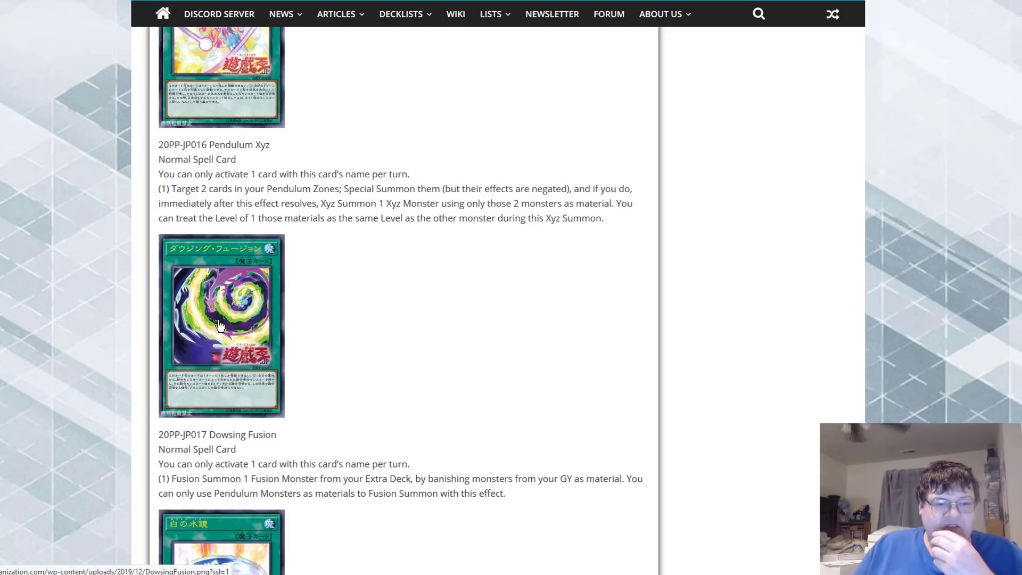
{"action": "left_click", "coordinate": [220, 326]}
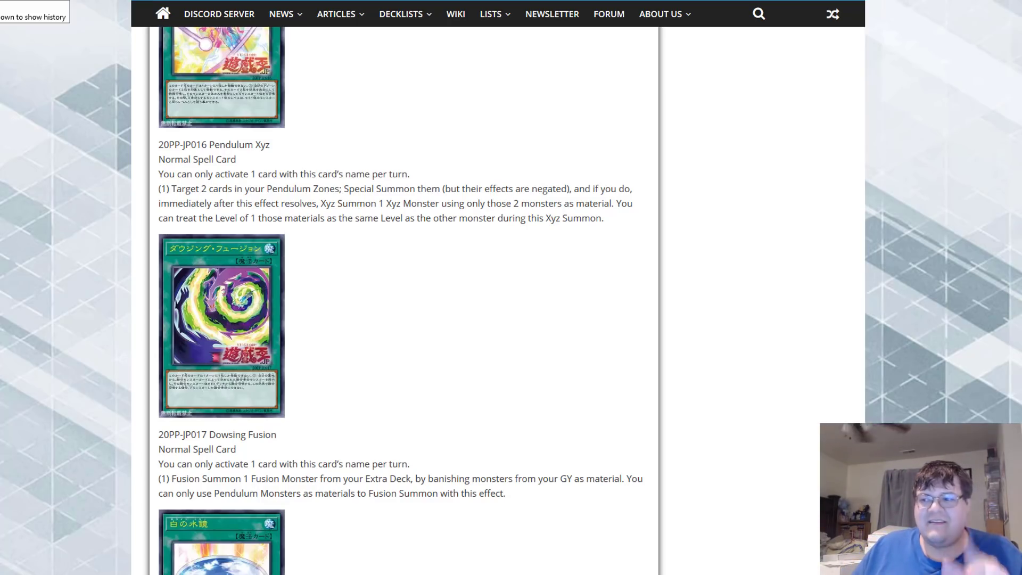
- Scroll down to the White Mirror card image and its Normal Spell effect text
{"action": "scroll", "scroll_direction": "down", "scroll_amount": 3}
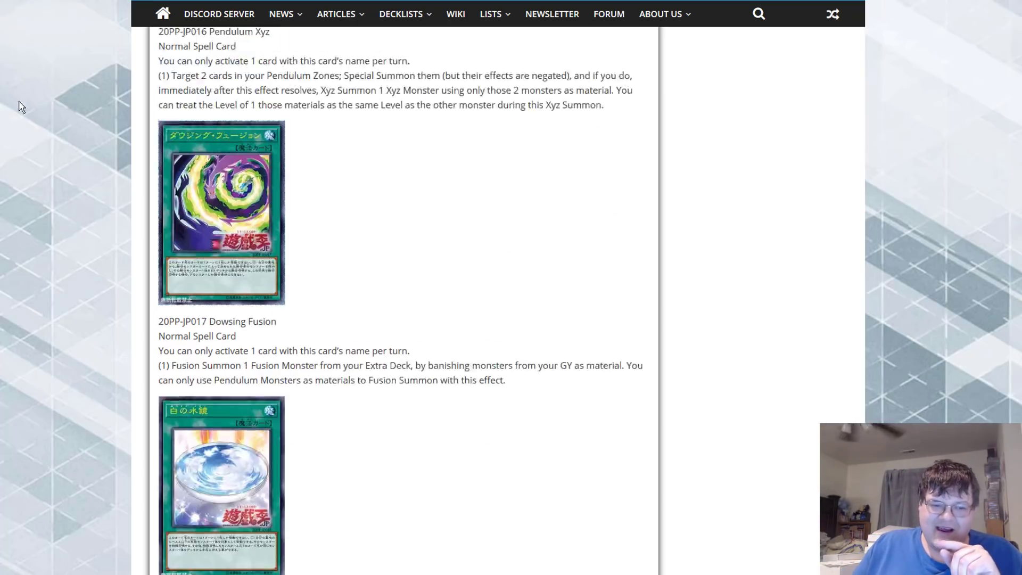
{"action": "scroll", "scroll_direction": "down", "scroll_amount": 3}
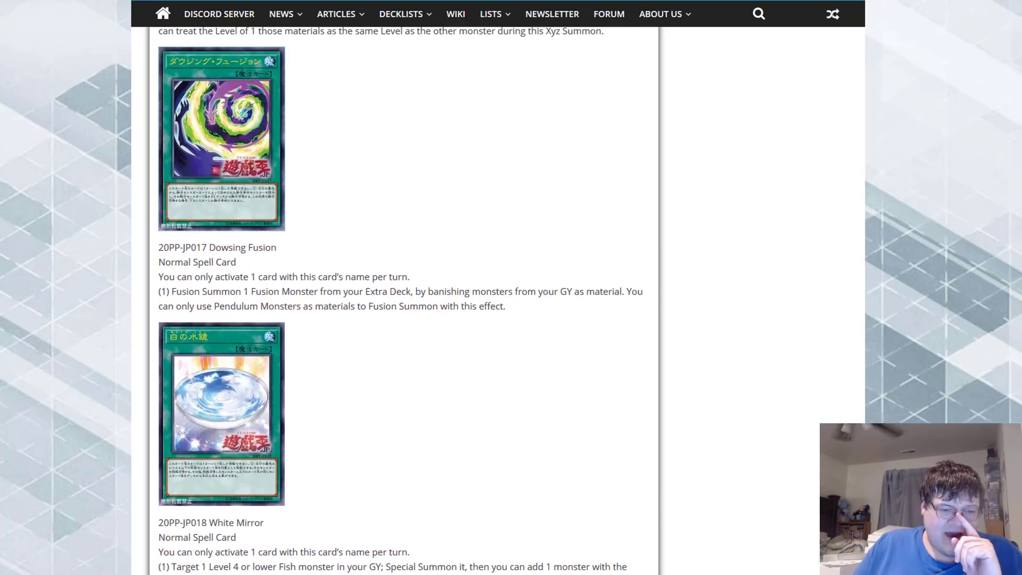
{"action": "scroll", "scroll_direction": "down", "scroll_amount": 3}
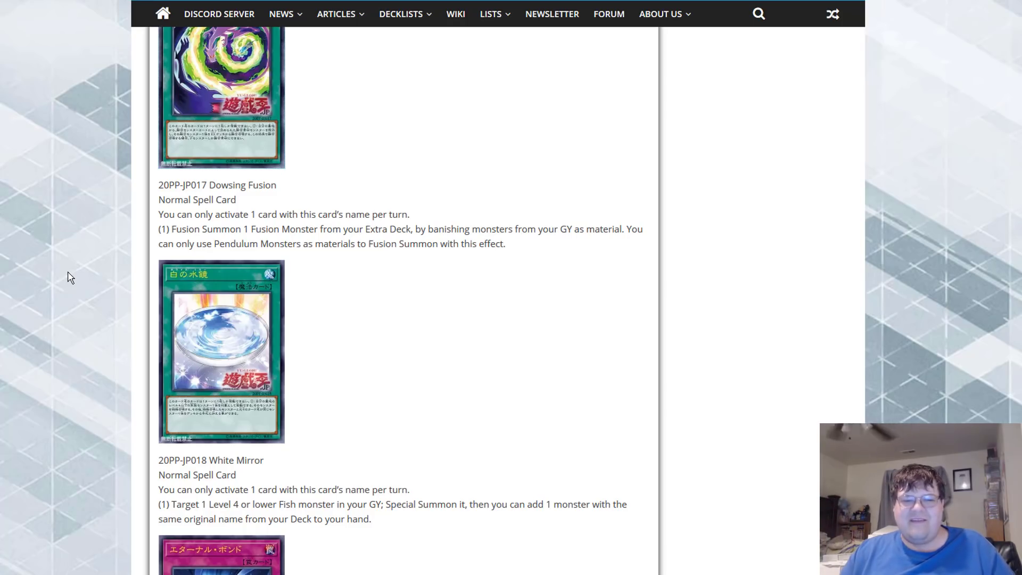
- Scroll to the Eternal Bond Normal Trap entry and view its card image enlarged
{"action": "scroll", "scroll_direction": "down", "scroll_amount": 3}
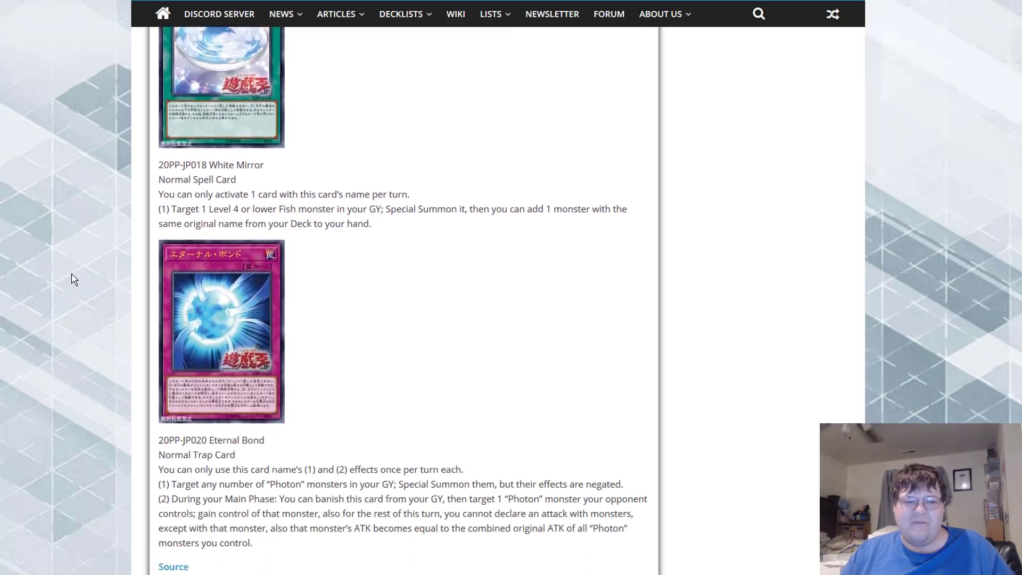
{"action": "left_click", "coordinate": [220, 330]}
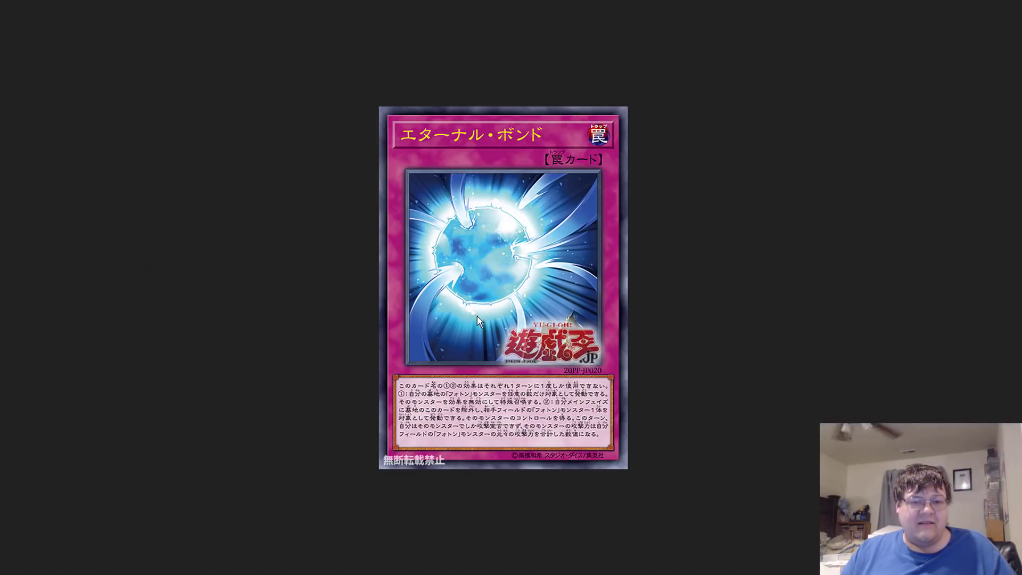
{"action": "mouse_move", "coordinate": [457, 240]}
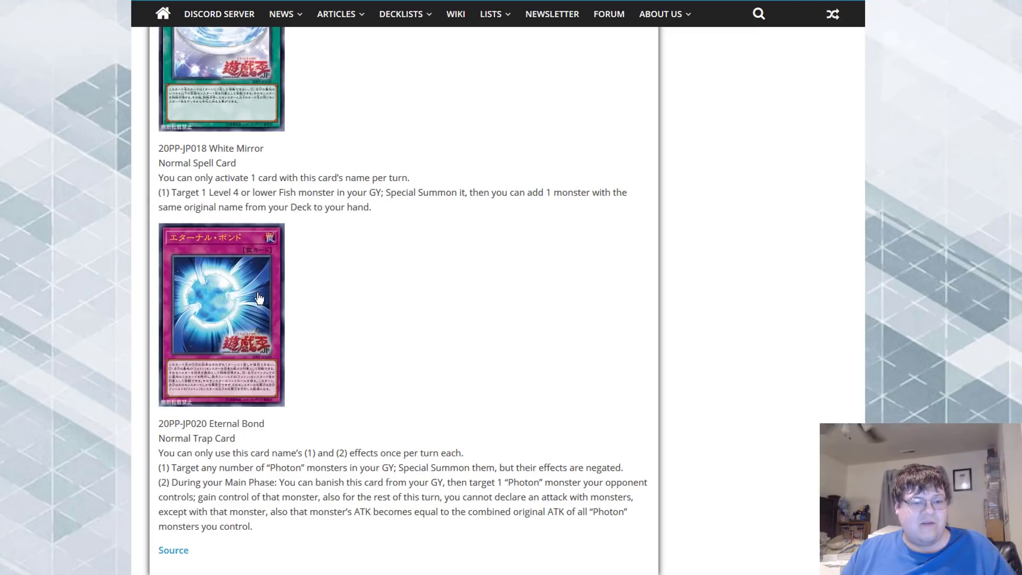
{"action": "mouse_move", "coordinate": [89, 380]}
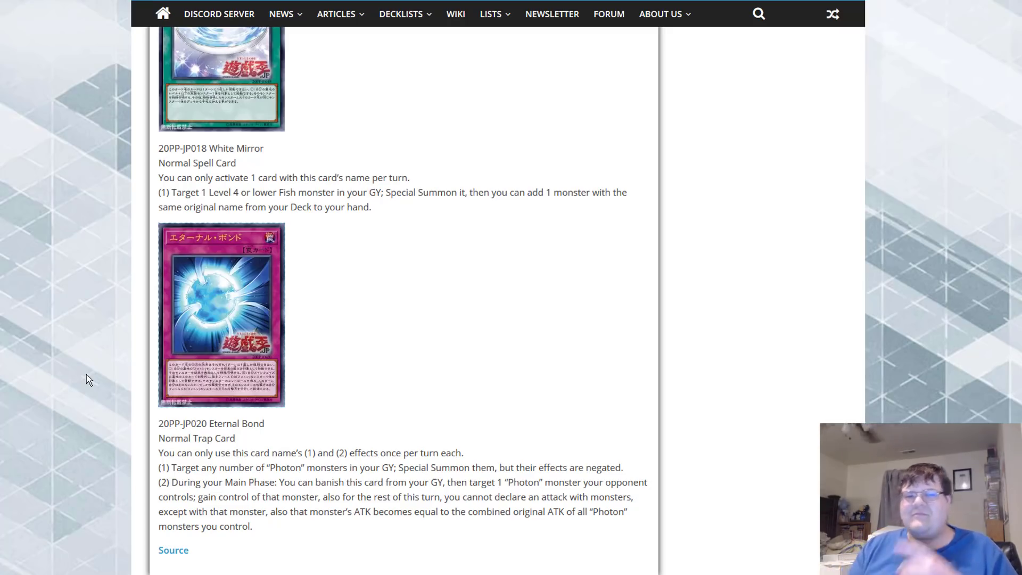
- Scroll back up the article to Right Hand Shark's image and full effect text
{"action": "scroll", "scroll_direction": "up", "scroll_amount": 3}
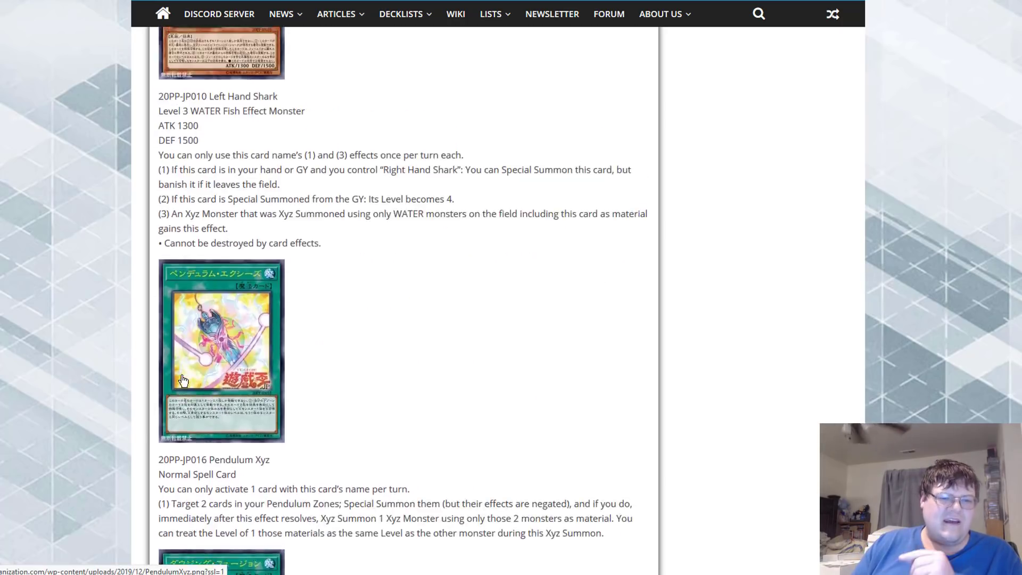
{"action": "scroll", "scroll_direction": "down", "scroll_amount": 3}
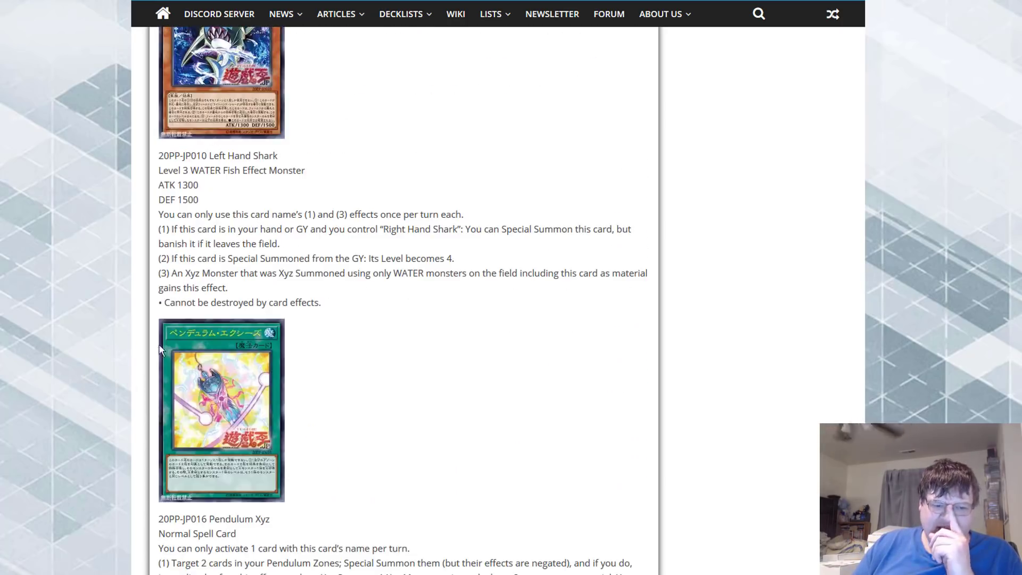
{"action": "scroll", "scroll_direction": "up", "scroll_amount": 3}
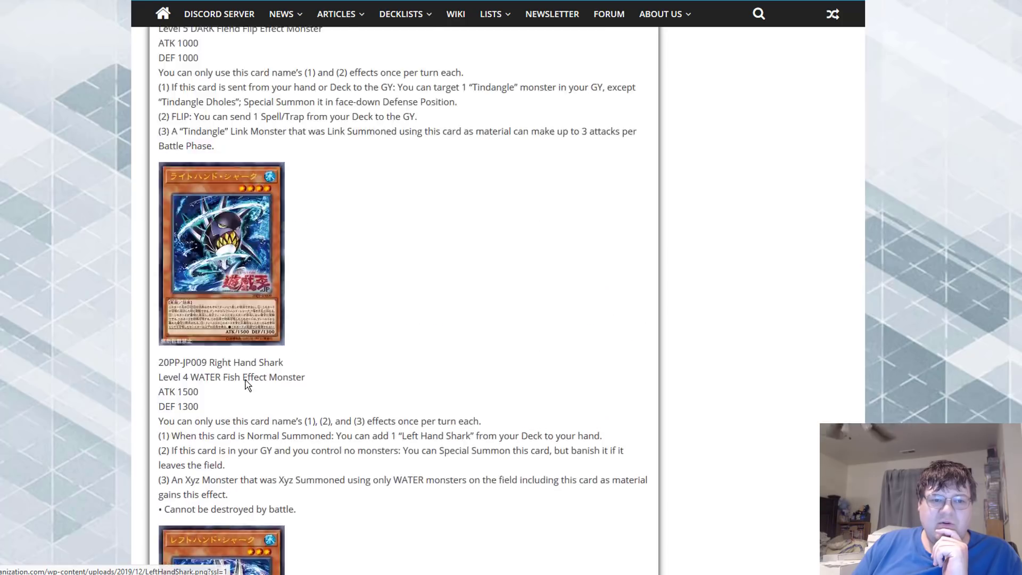
{"action": "scroll", "scroll_direction": "up", "scroll_amount": 3}
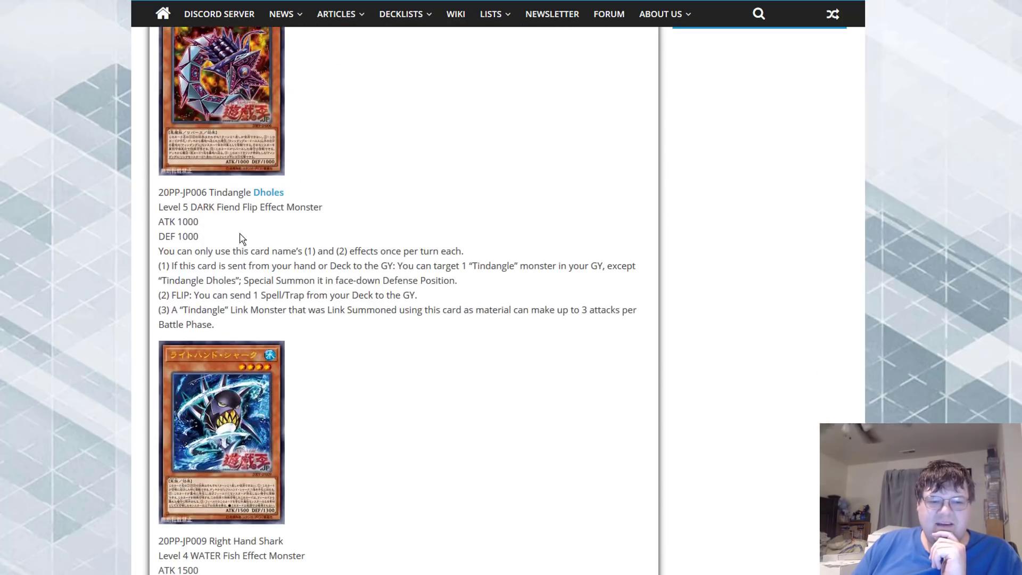
{"action": "scroll", "scroll_direction": "down", "scroll_amount": 3}
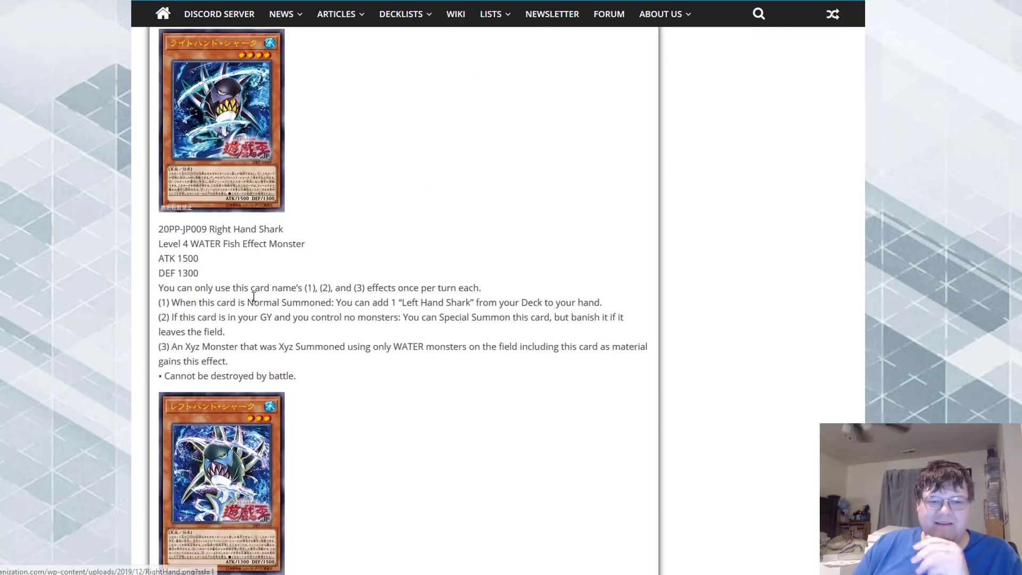